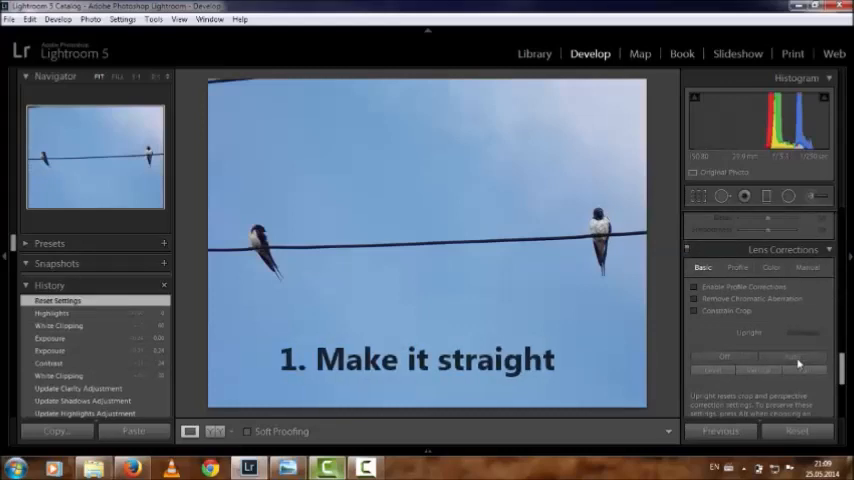
Enable lens profile correction on the swallows photo
left_click(694, 288)
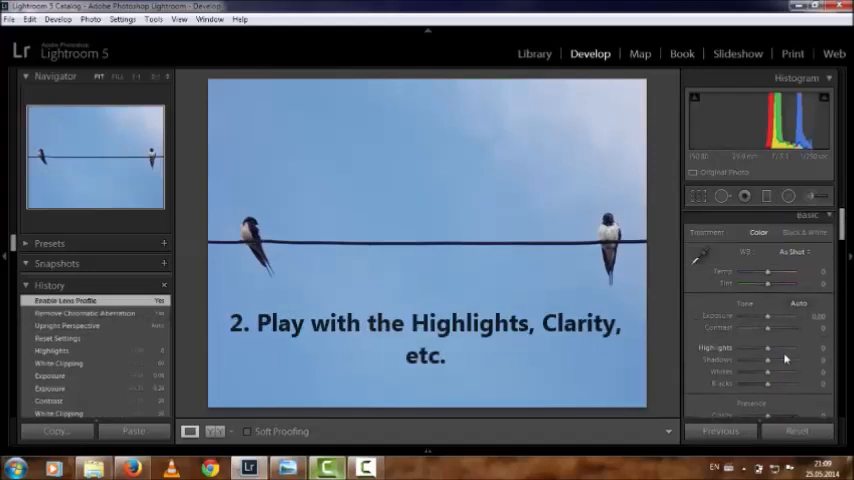
Adjust the Highlights, Blacks and Clarity sliders in the Basic panel
left_click_drag(768, 348, 790, 348)
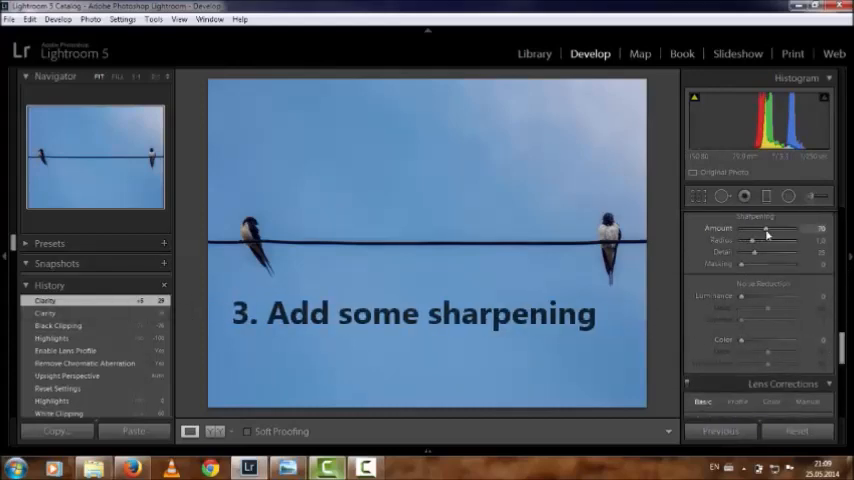
Raise the Sharpening Amount in the Detail panel
left_click_drag(764, 228, 790, 228)
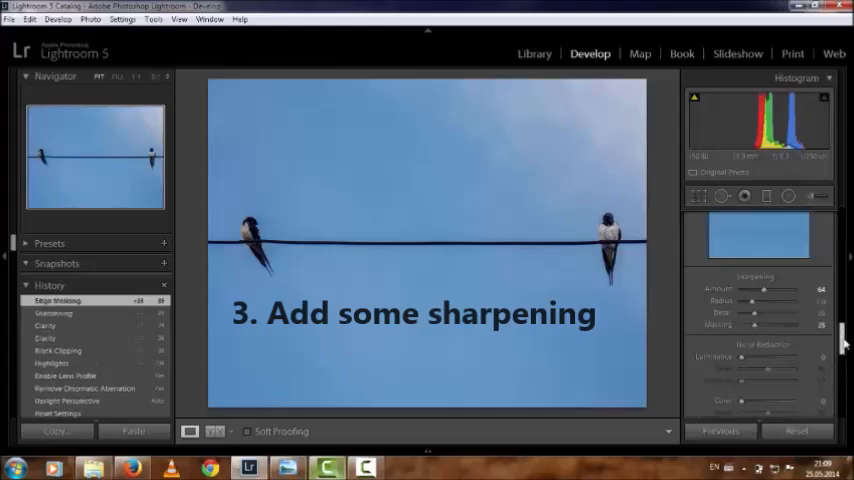
scroll("down", 3)
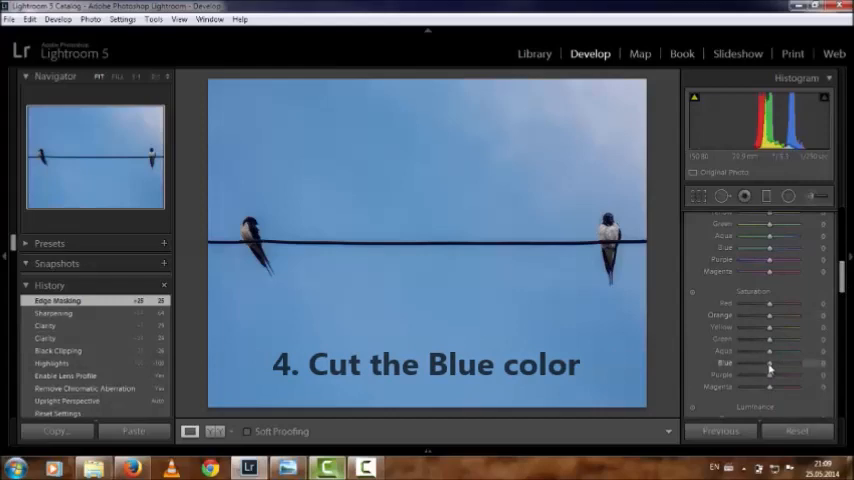
Lower the Blue saturation to drain the sky, leaving the photo nearly monochrome
left_click_drag(790, 362, 744, 362)
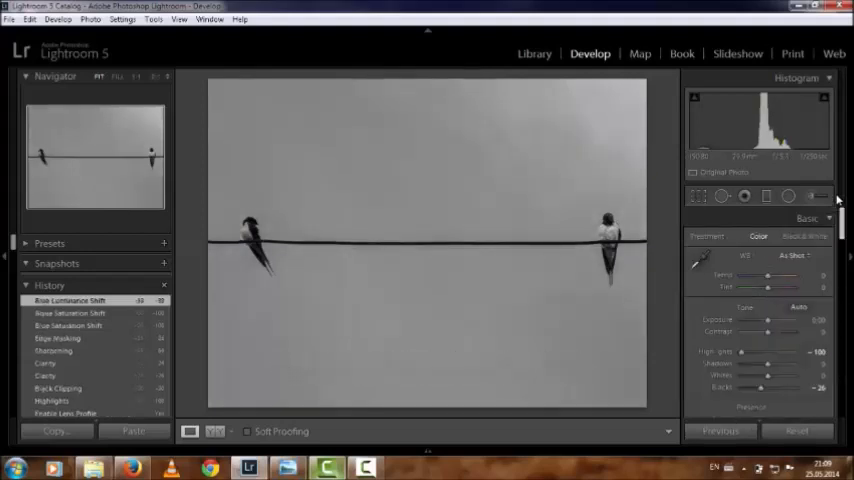
left_click(764, 196)
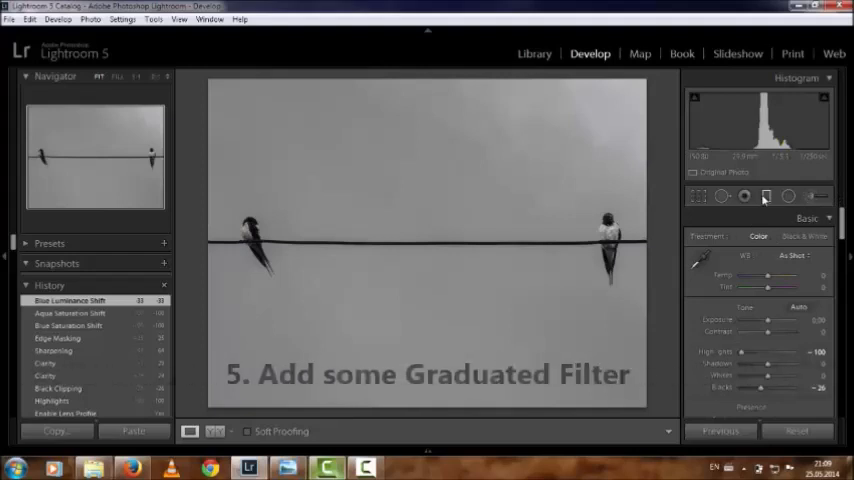
Darken the top of the sky with a graduated filter and lower the black point for stronger contrast
left_click(764, 196)
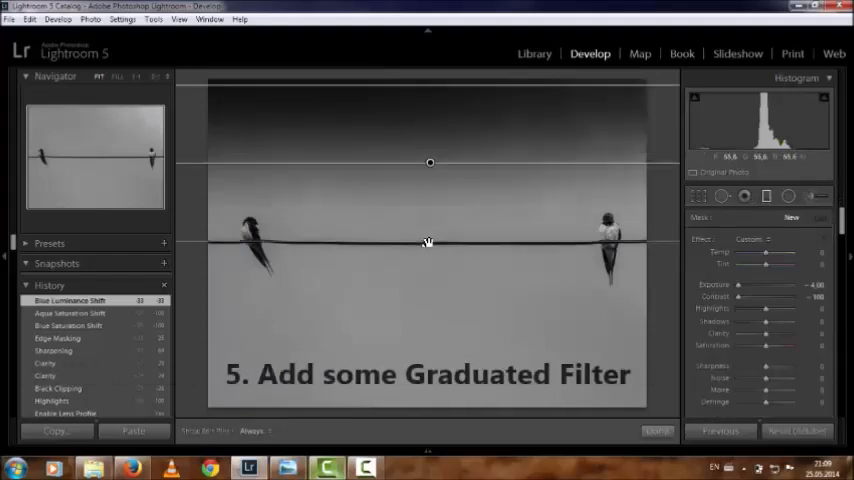
left_click_drag(430, 162, 430, 170)
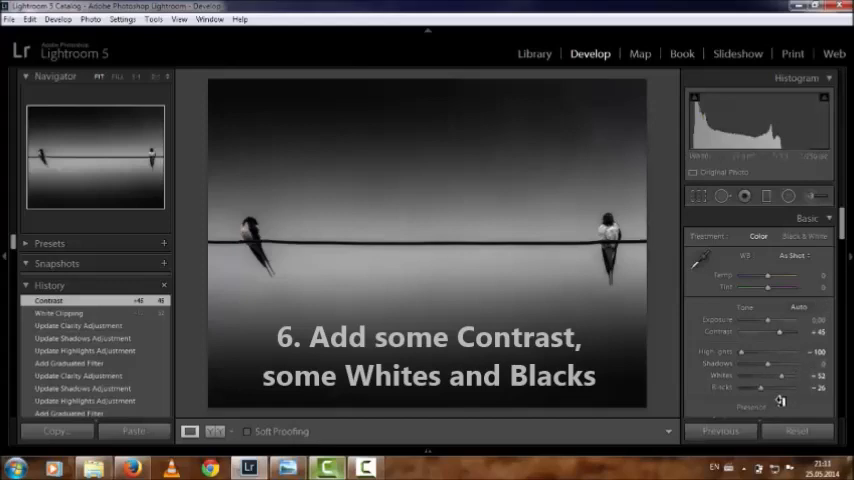
left_click_drag(776, 388, 758, 388)
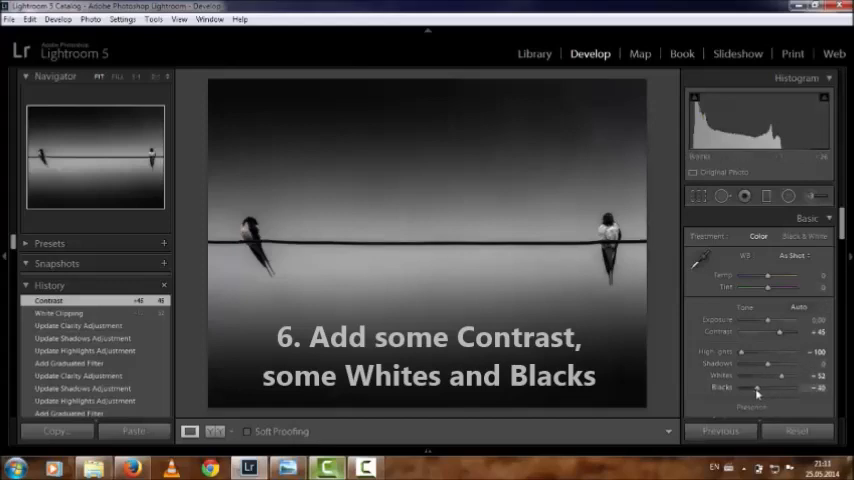